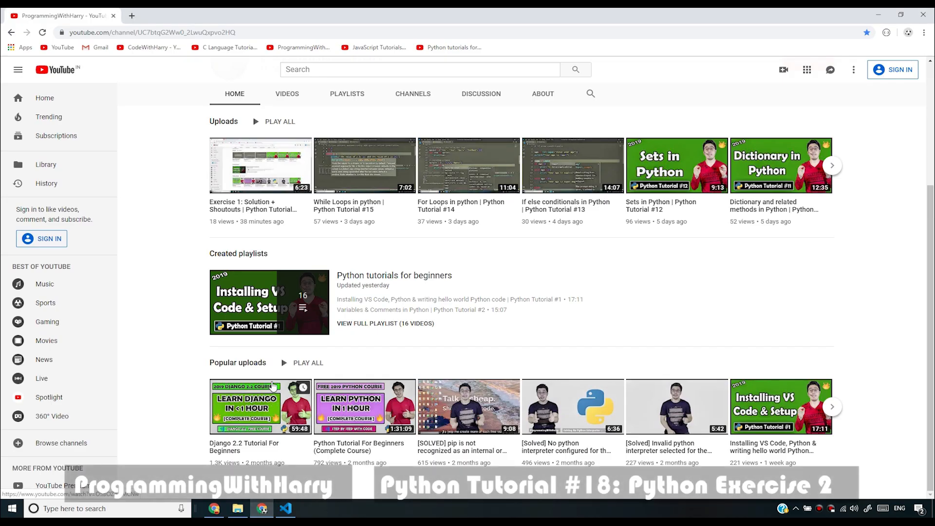
# - Switch back to VS Code and show the project's file list in the Explorer
pyautogui.click(285, 508)
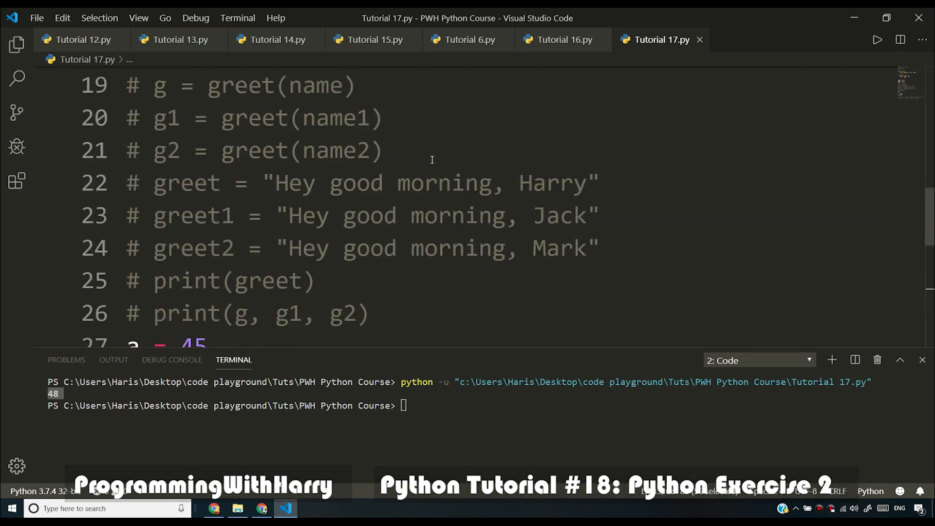
pyautogui.click(16, 43)
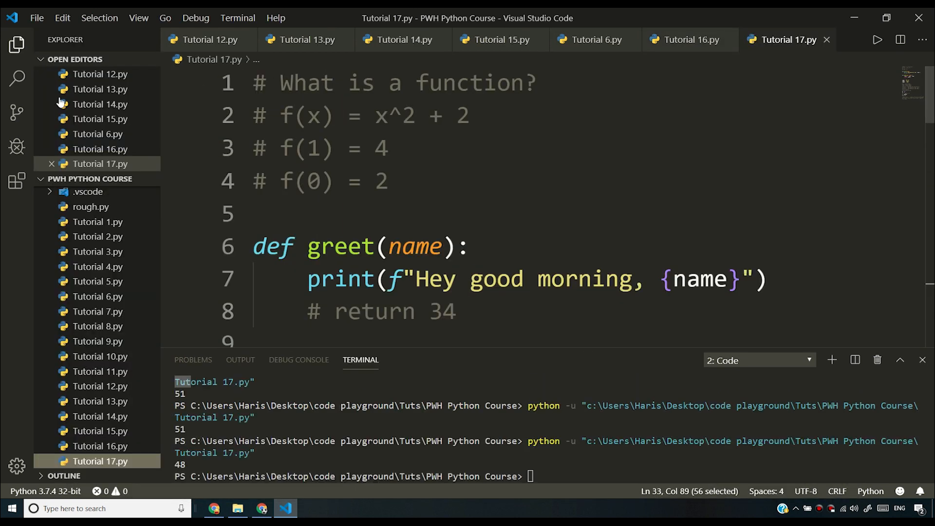
# - Create a new project file named 'Tutorial 18.py'
pyautogui.click(93, 179)
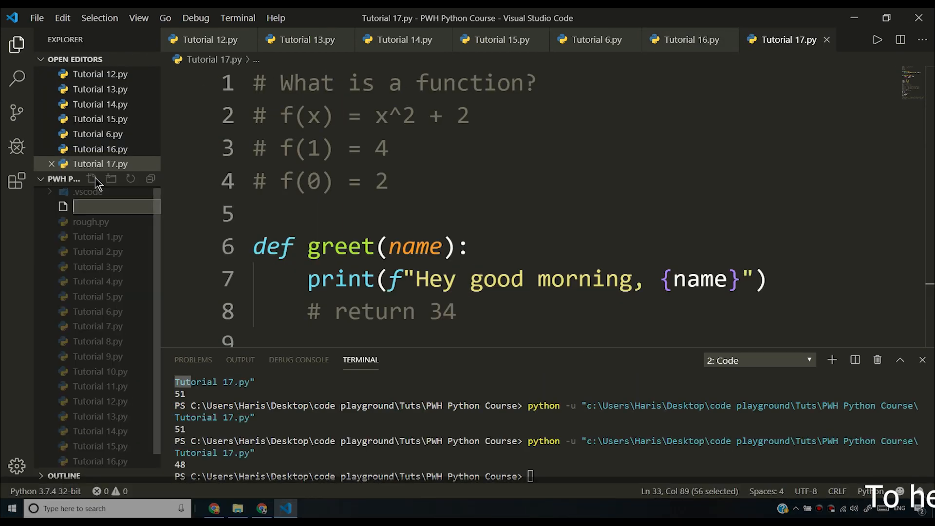
pyautogui.write('Tutorial')
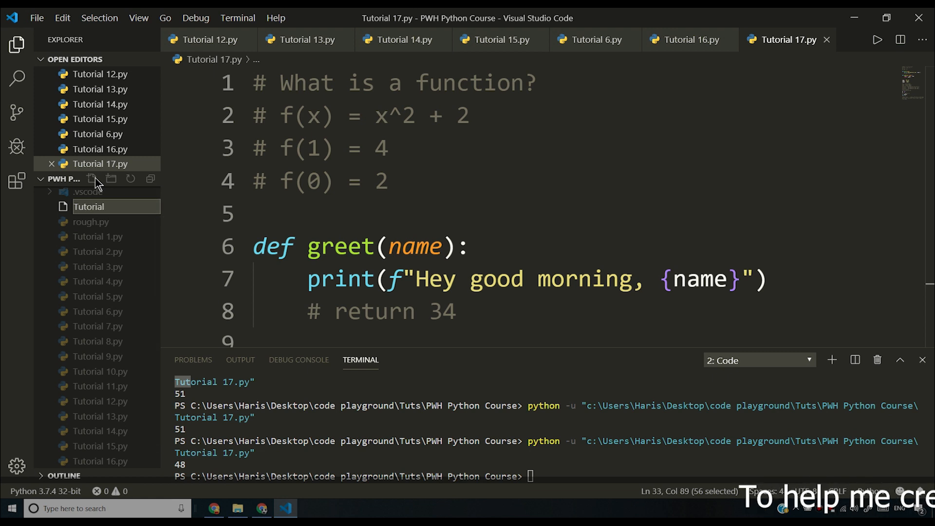
pyautogui.write('Tutorial 18.py')
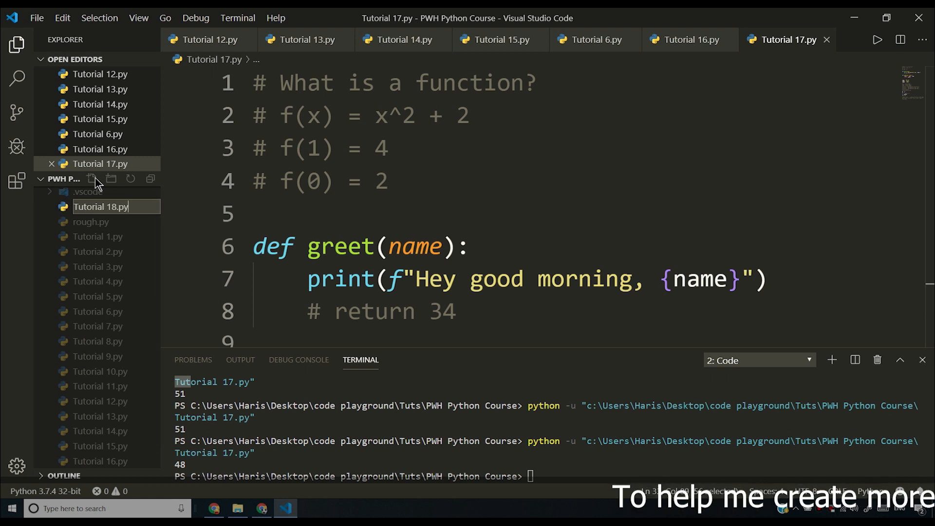
pyautogui.press('Enter')
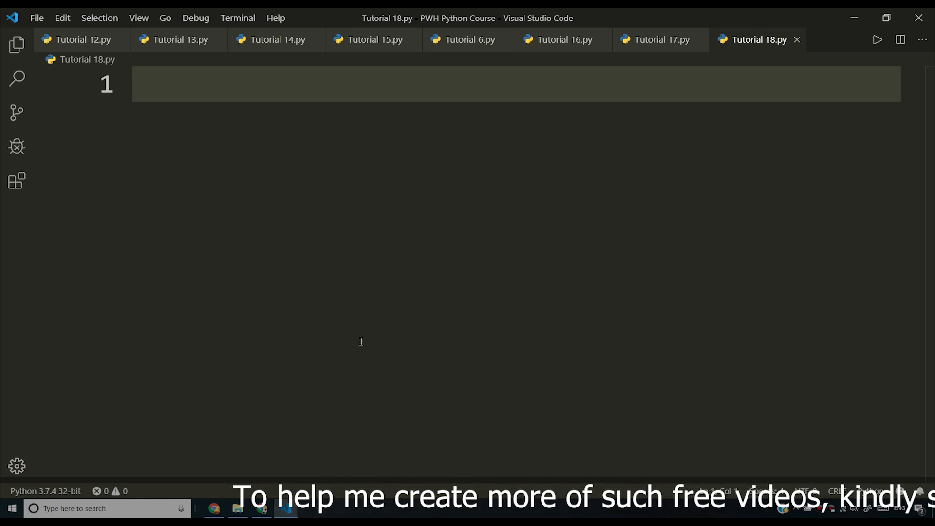
# - Write the comment 'You have to print a star pattern given the number of lines' on line 1
pyautogui.write('You have to print the following star p')
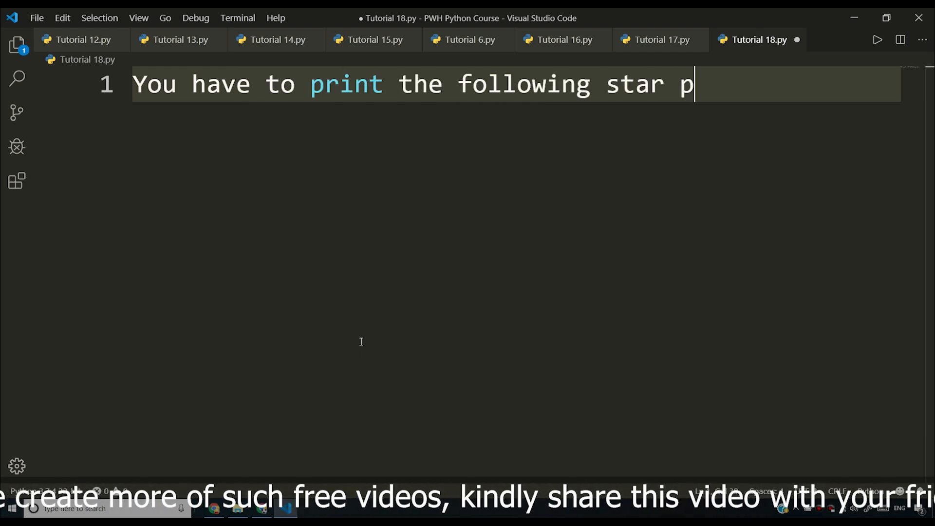
pyautogui.write('attern given the')
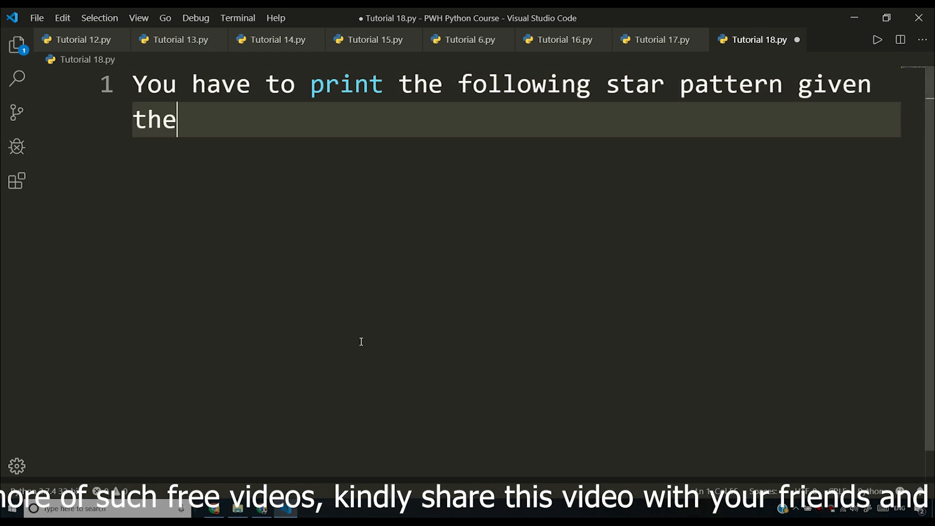
pyautogui.write('number of lines')
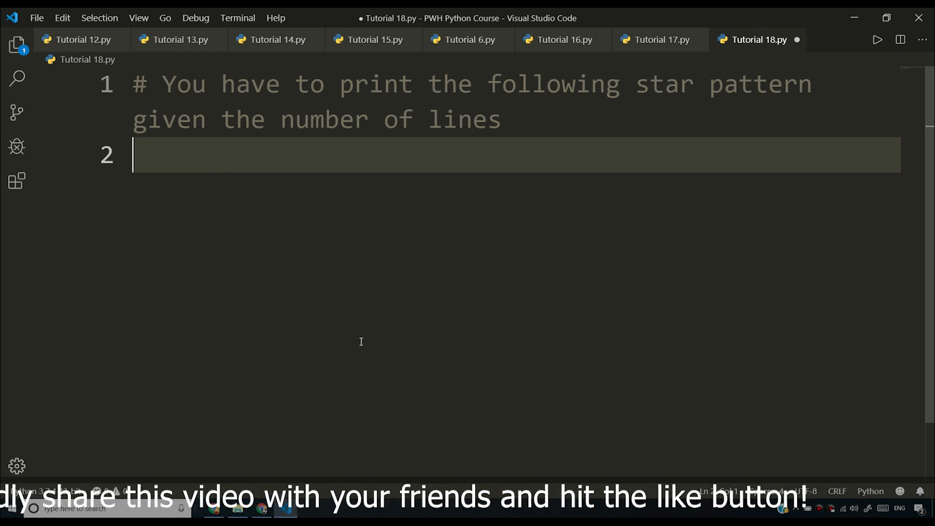
pyautogui.press('Enter')
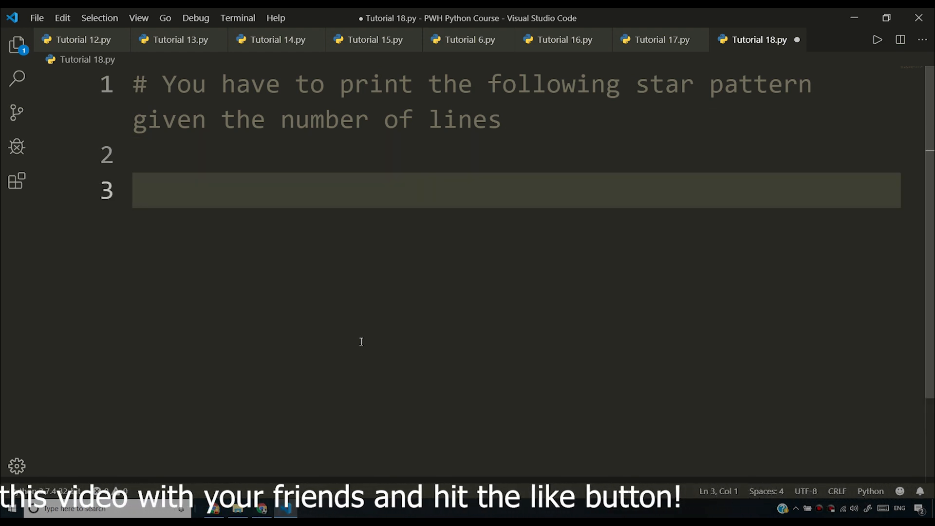
# - Write 'numberOfLines = # take input from the user as int' on line 3
pyautogui.write('n')
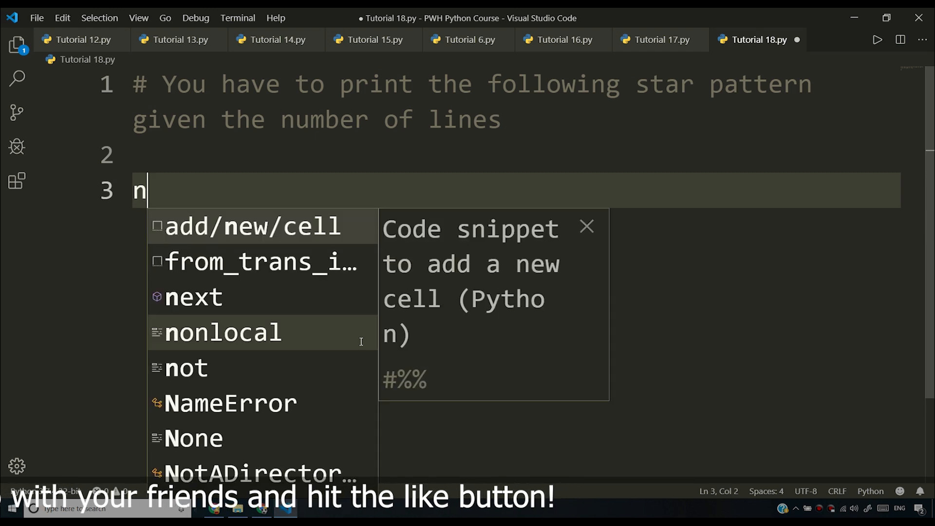
pyautogui.write('umber =')
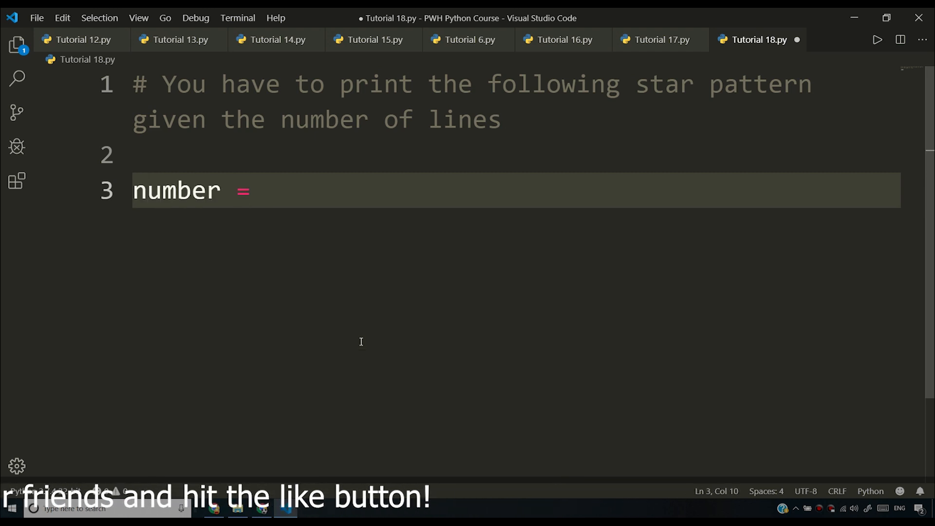
pyautogui.write('#')
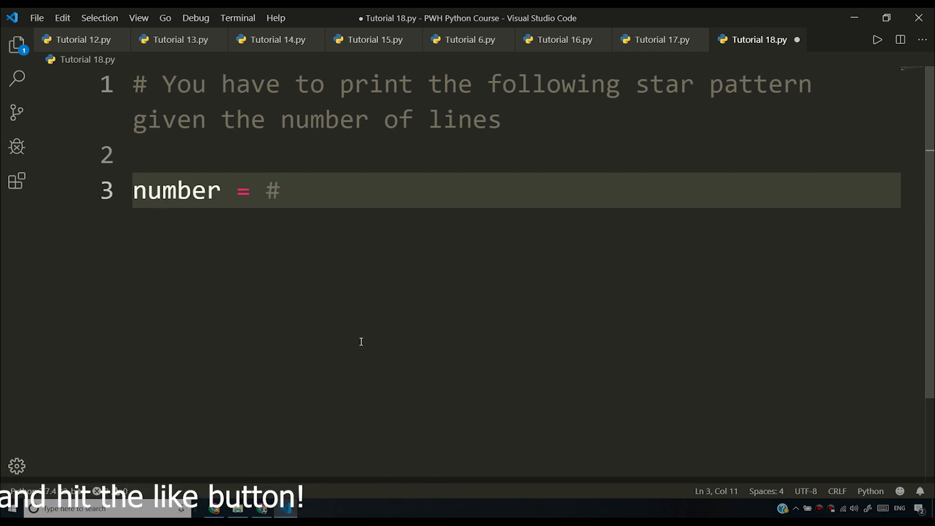
pyautogui.write('take input')
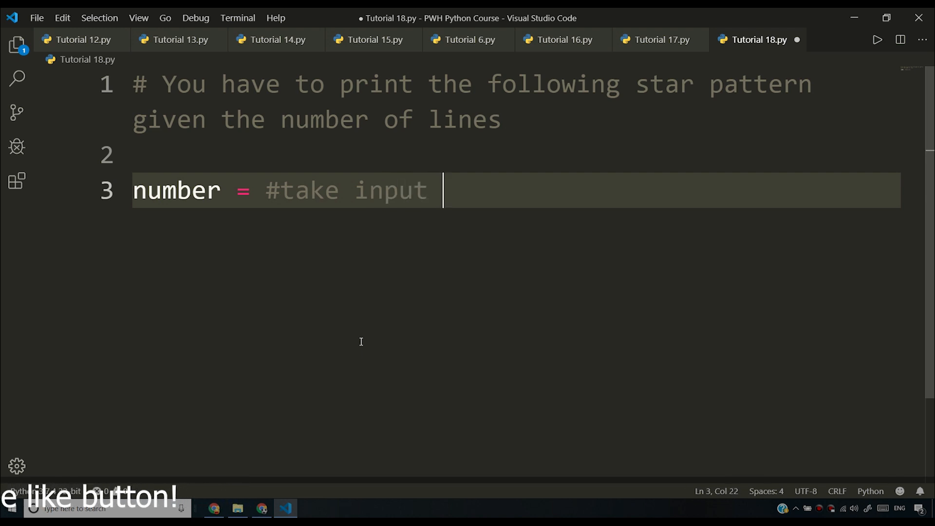
pyautogui.write('from the')
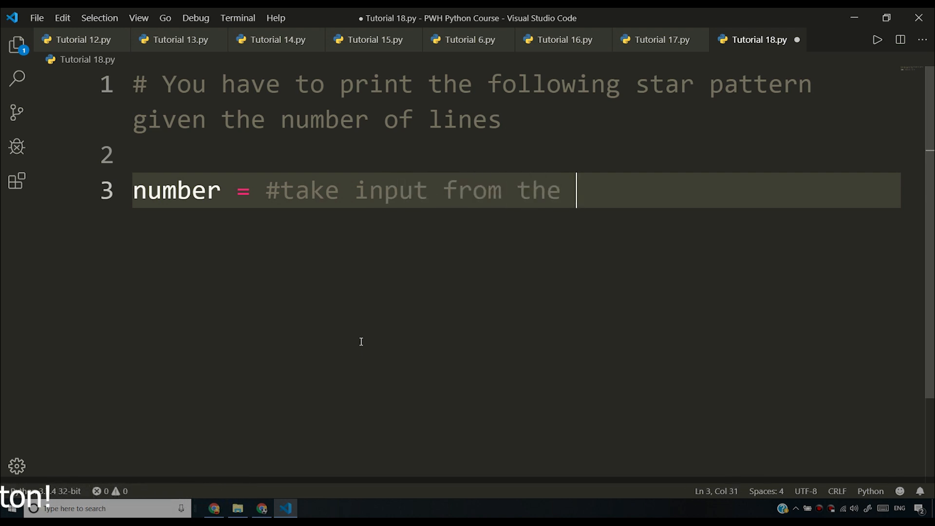
pyautogui.write('user as int')
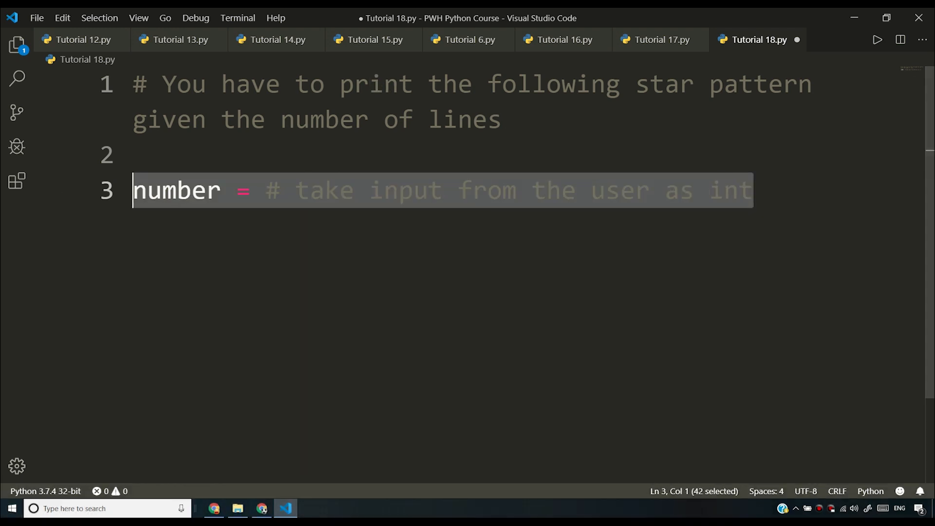
pyautogui.doubleClick(175, 190)
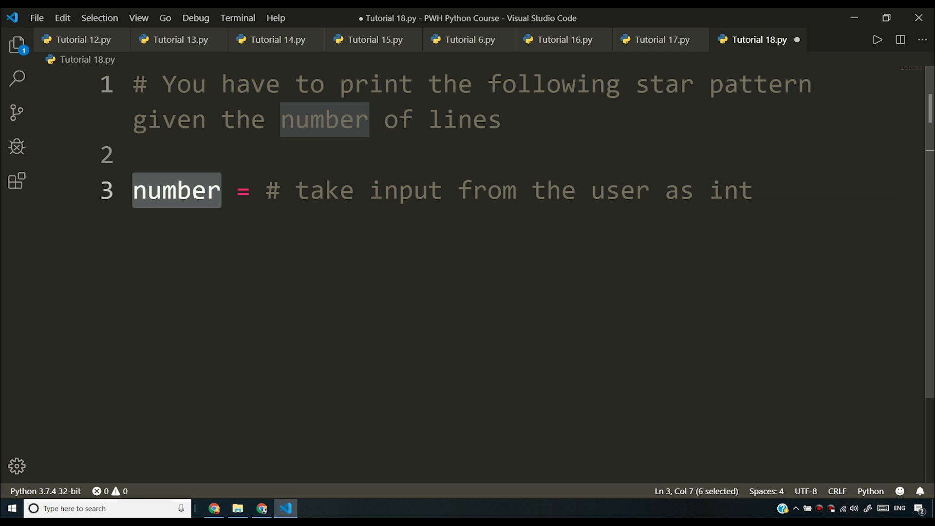
pyautogui.moveTo(714, 221)
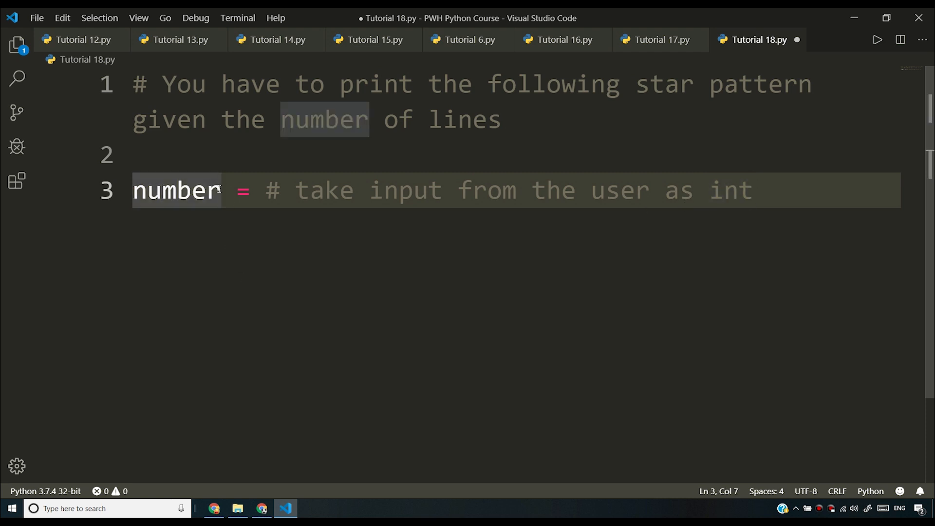
pyautogui.write('OfLines')
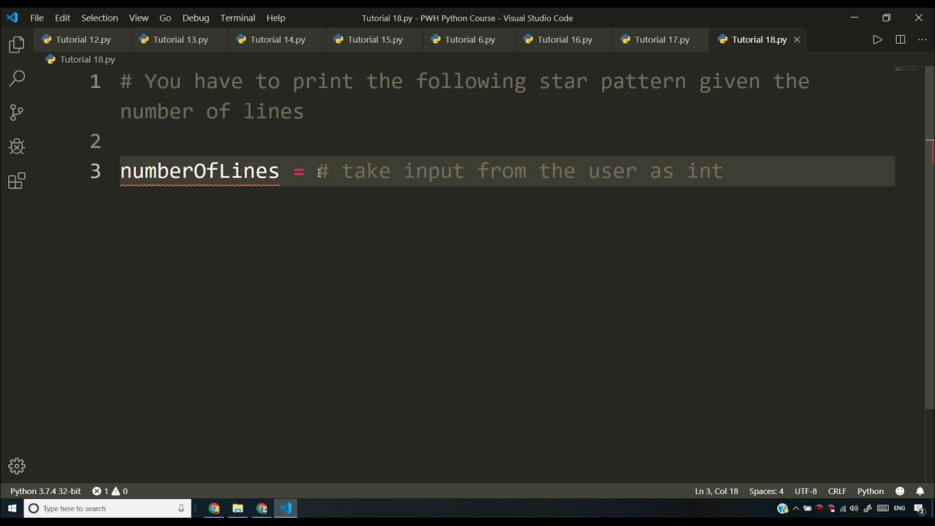
# - Add sample star rows growing from * to ***** below the numberOfLines line
pyautogui.click(729, 172)
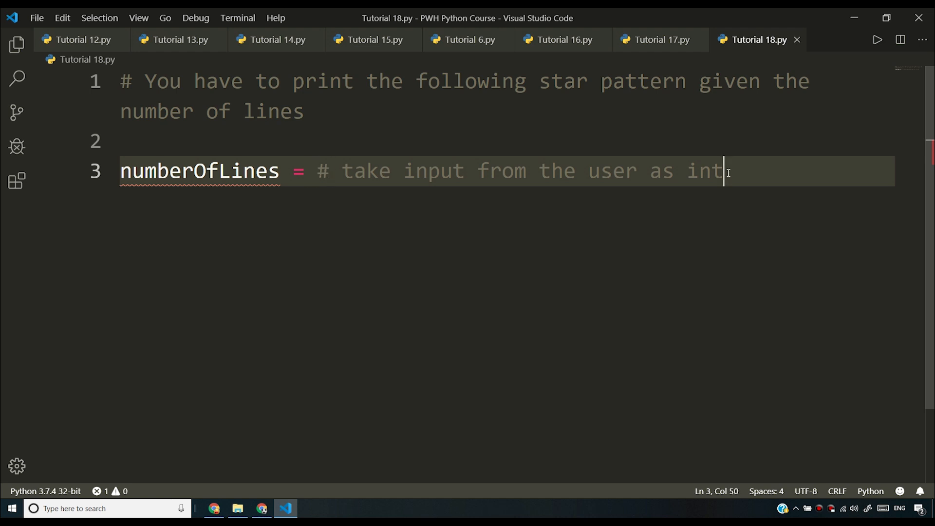
pyautogui.doubleClick(703, 171)
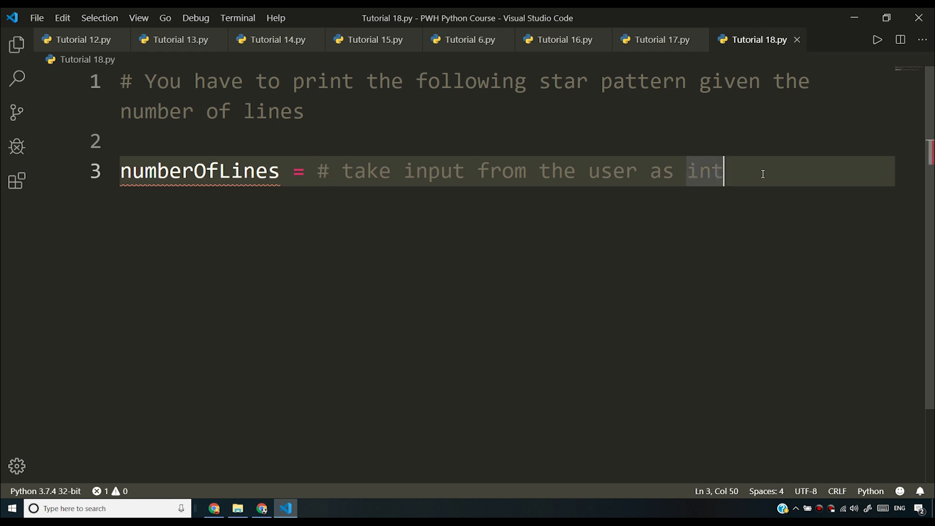
pyautogui.press('Enter')
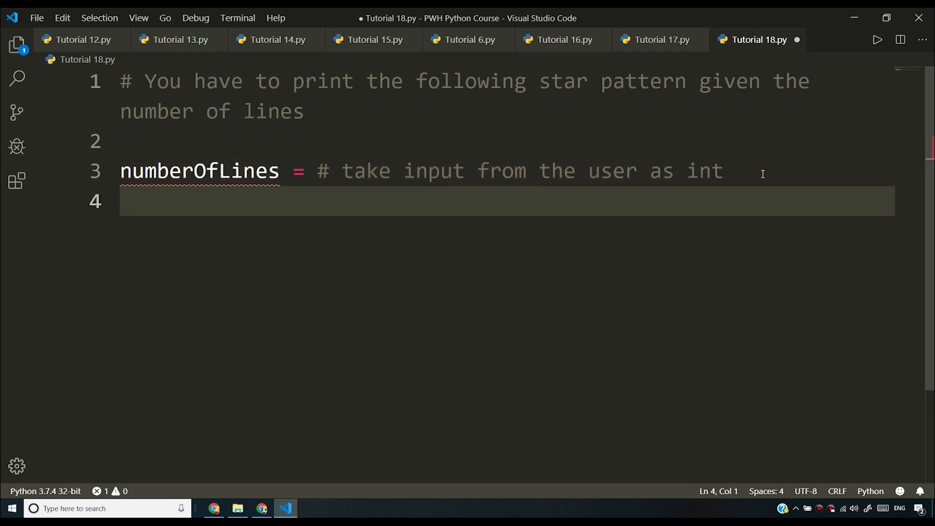
pyautogui.press('Enter')
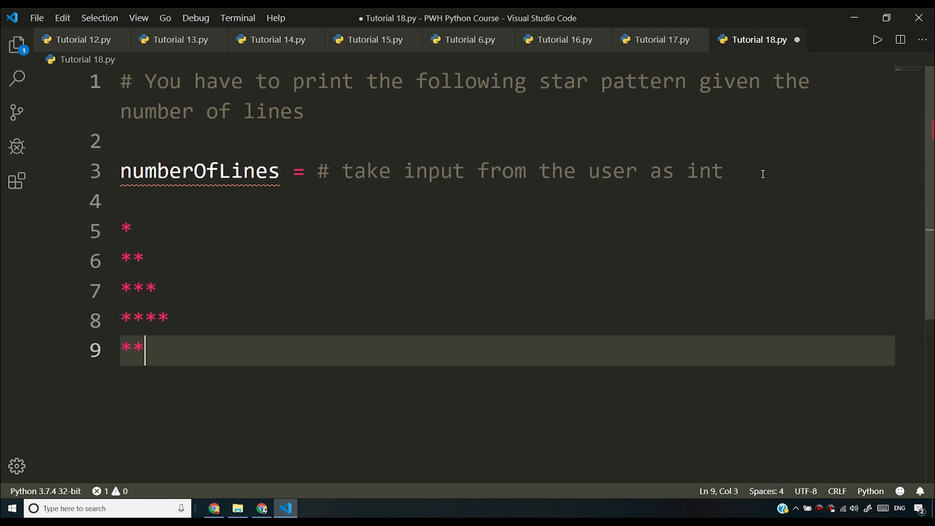
pyautogui.write('***')
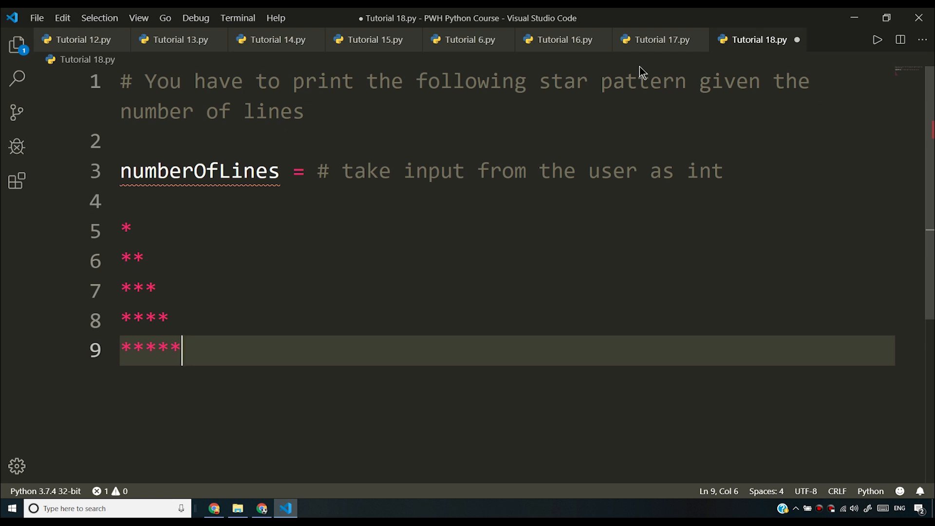
pyautogui.click(437, 129)
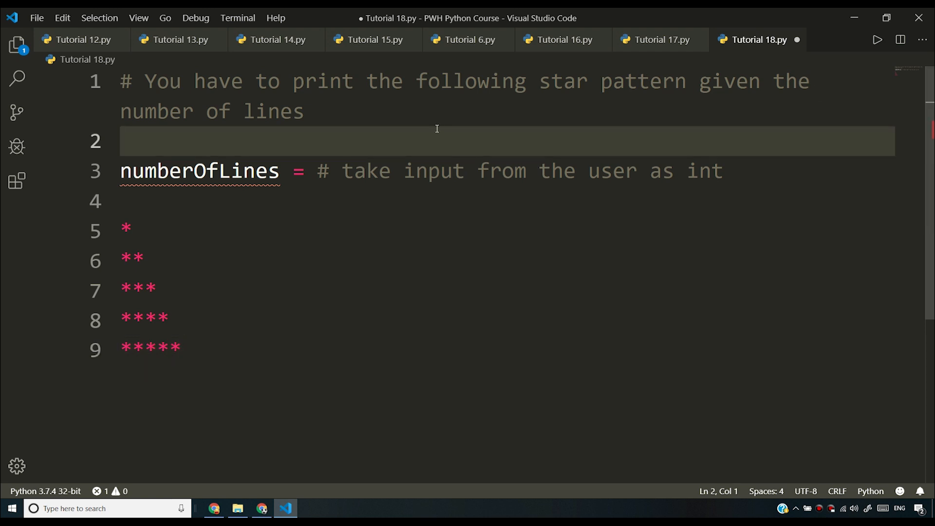
# - Make line 1 the title comment '# Exercise 2: Twinkle Twinkle Little Star'
pyautogui.write('Twi')
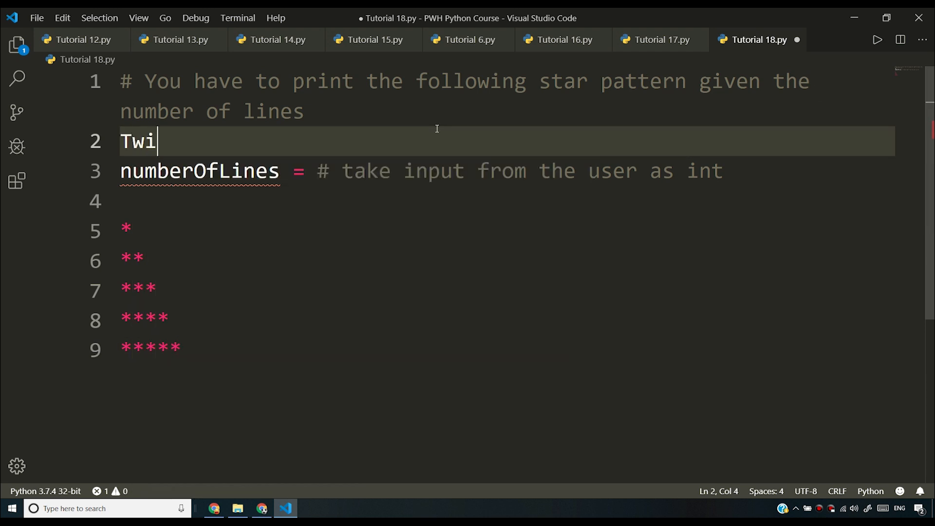
pyautogui.write('nkle Twi')
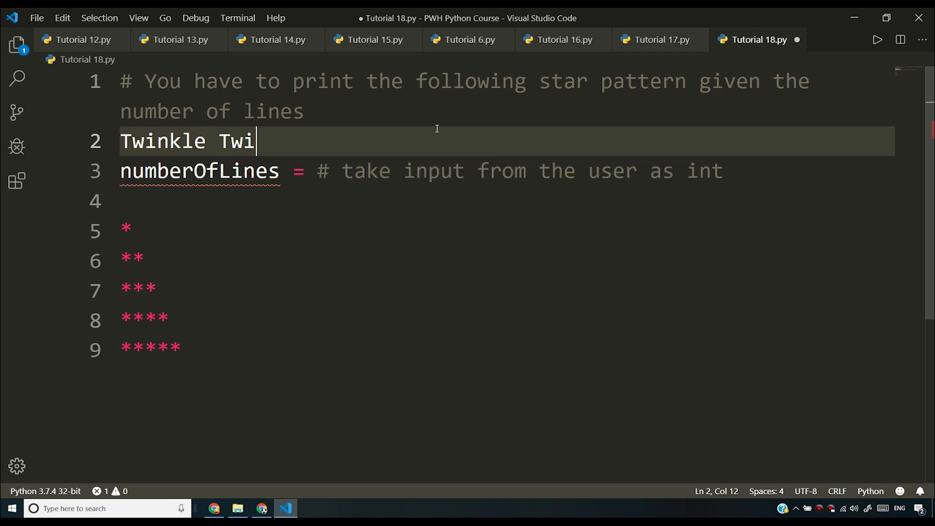
pyautogui.write('nkle Littl')
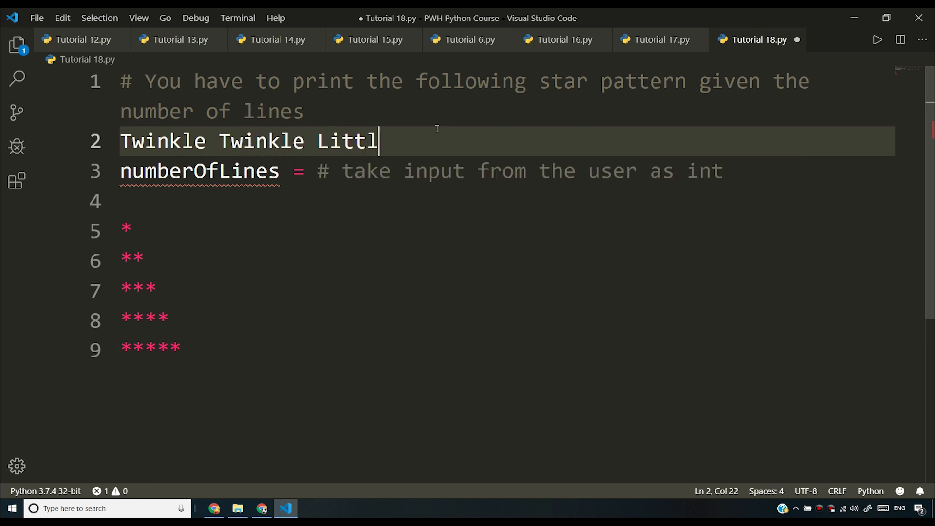
pyautogui.write('e Star')
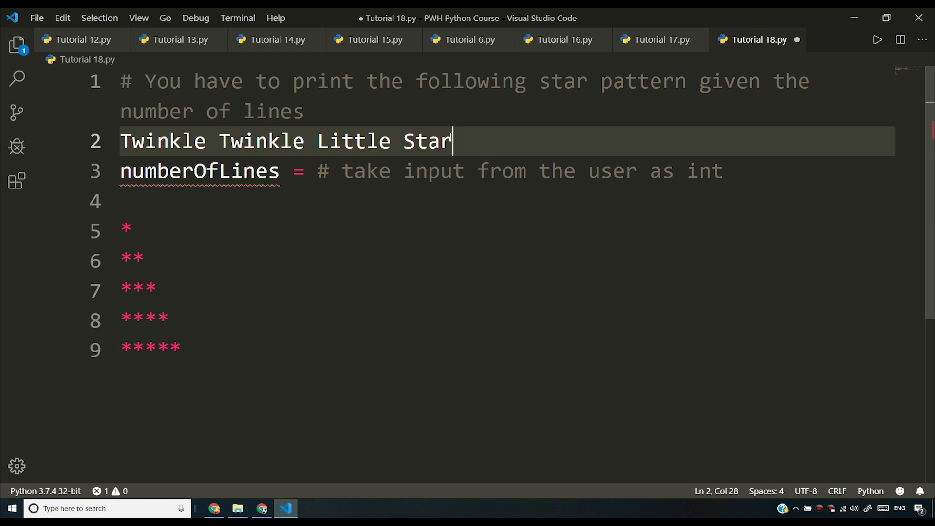
pyautogui.click(102, 153)
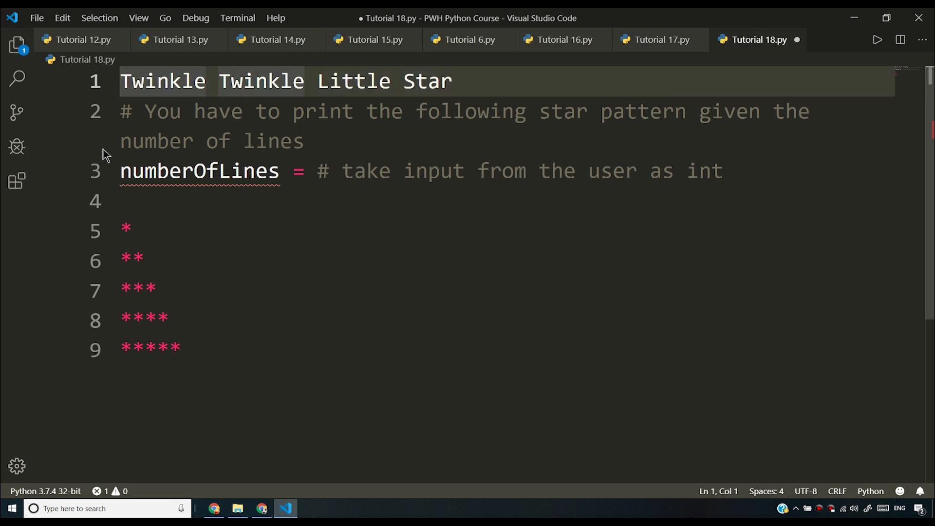
pyautogui.write('Exercise 2:')
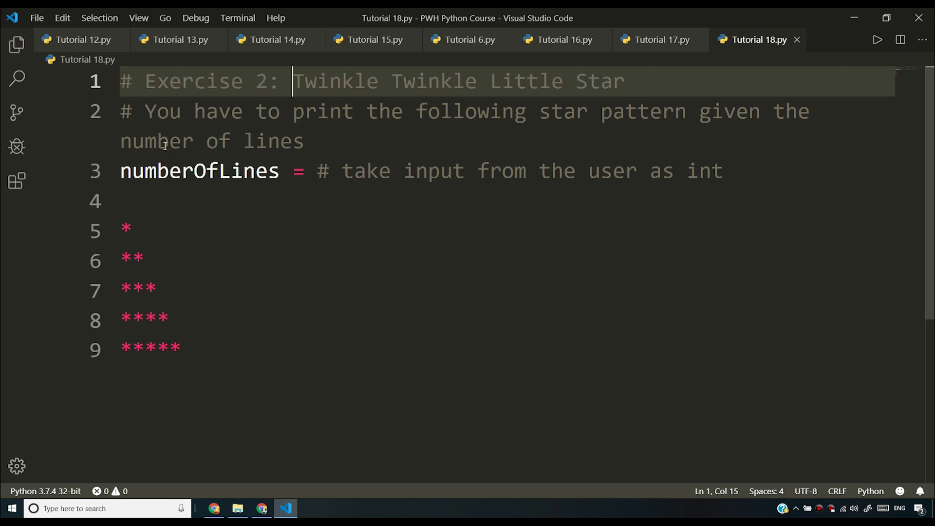
pyautogui.moveTo(141, 210)
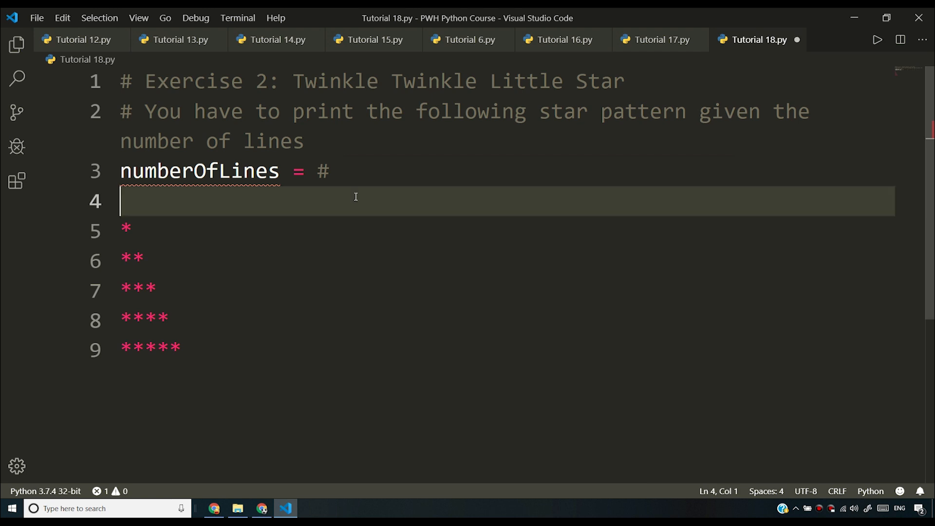
# - Restore the input comment and add 'output should look something like this:' above the stars
pyautogui.write('take input from the user as int')
pyautogui.write('The output of your program should')
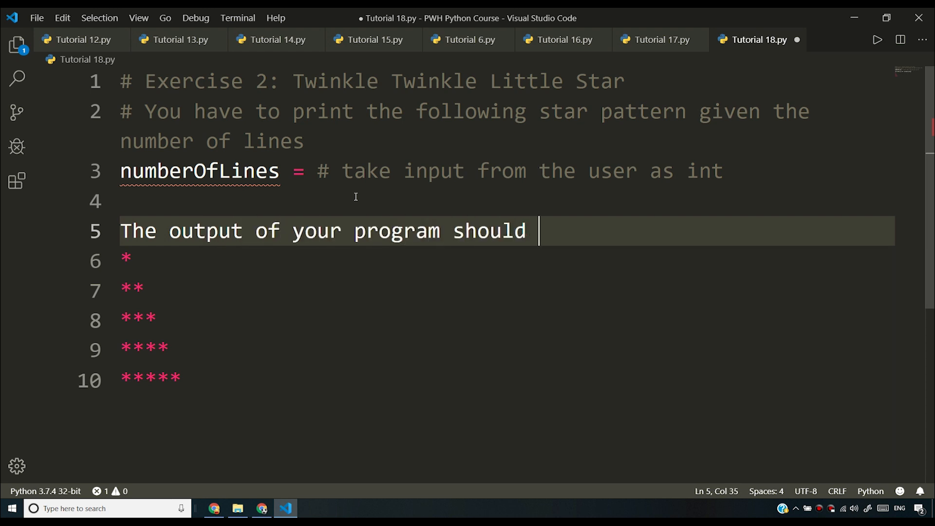
pyautogui.write('look som')
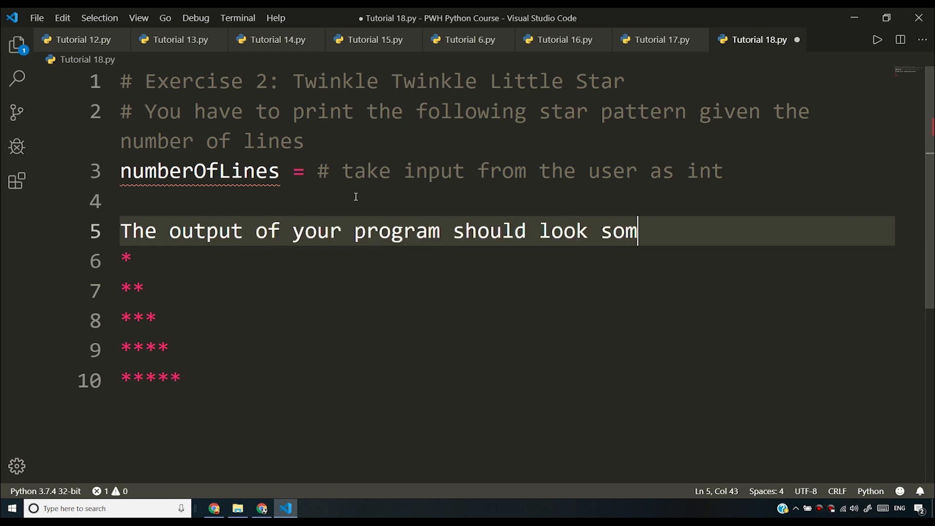
pyautogui.write('ething like thi8s')
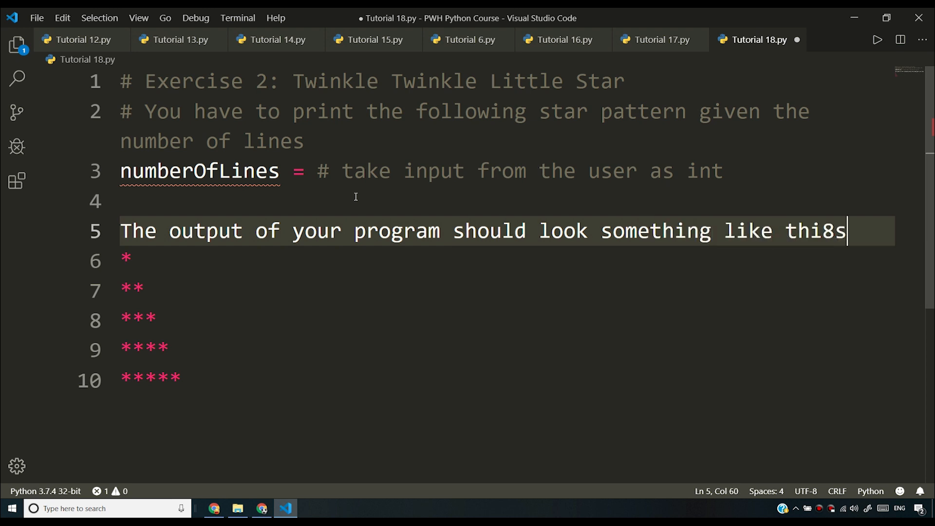
pyautogui.press('Backspace')
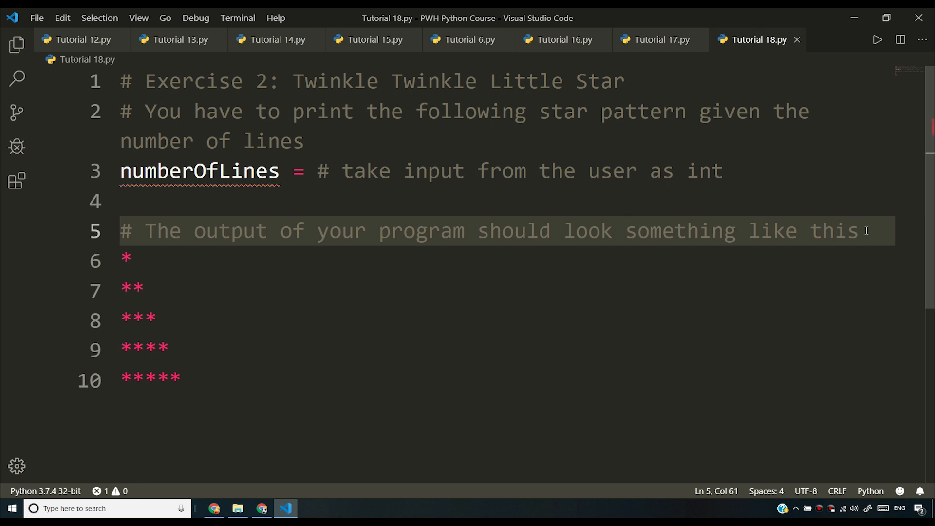
pyautogui.write(':')
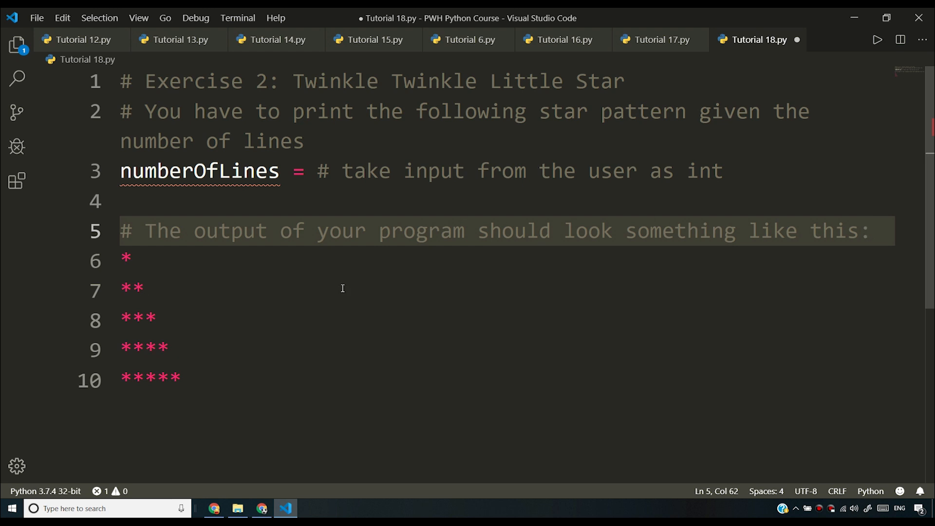
pyautogui.write('if')
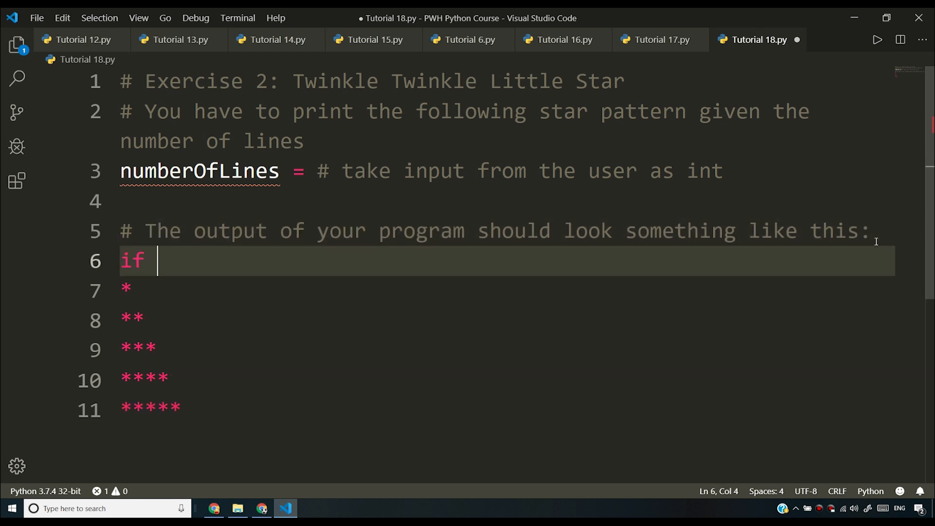
# - Replace the draft 'if numberOfLines = 5' line with the comment '# for numberOfLines = 5'
pyautogui.write('numb')
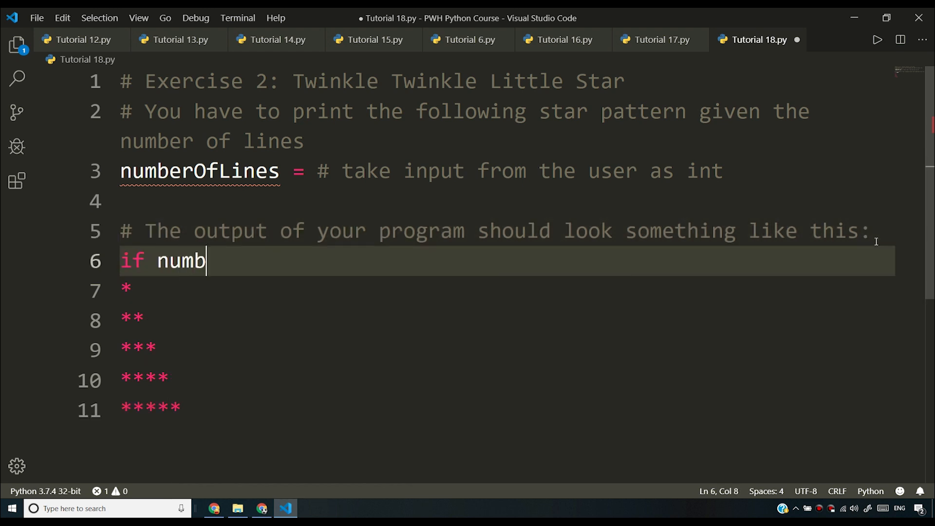
pyautogui.write('erOfLines')
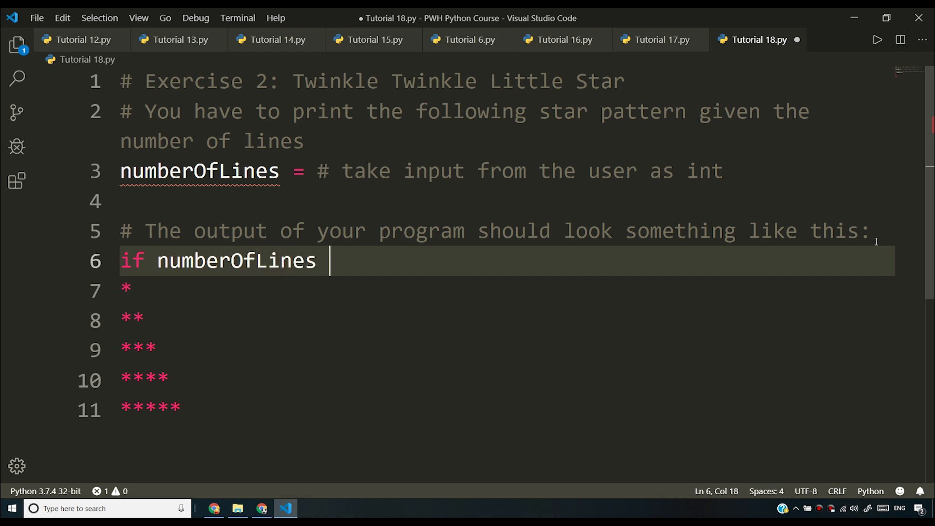
pyautogui.write('=')
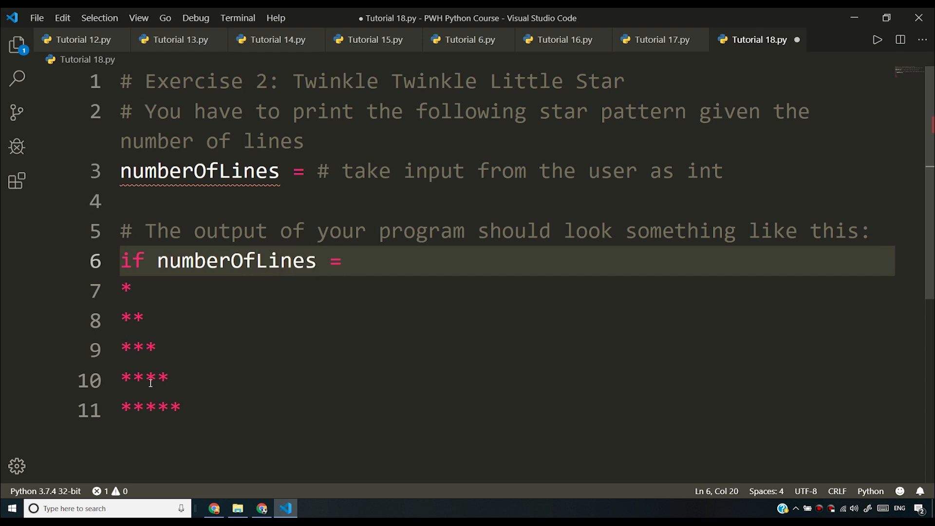
pyautogui.write('5')
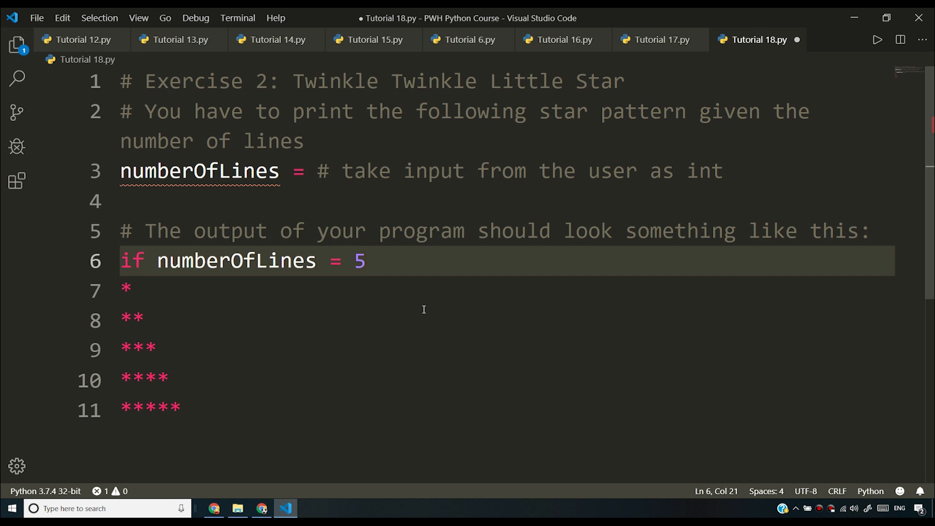
pyautogui.write('for')
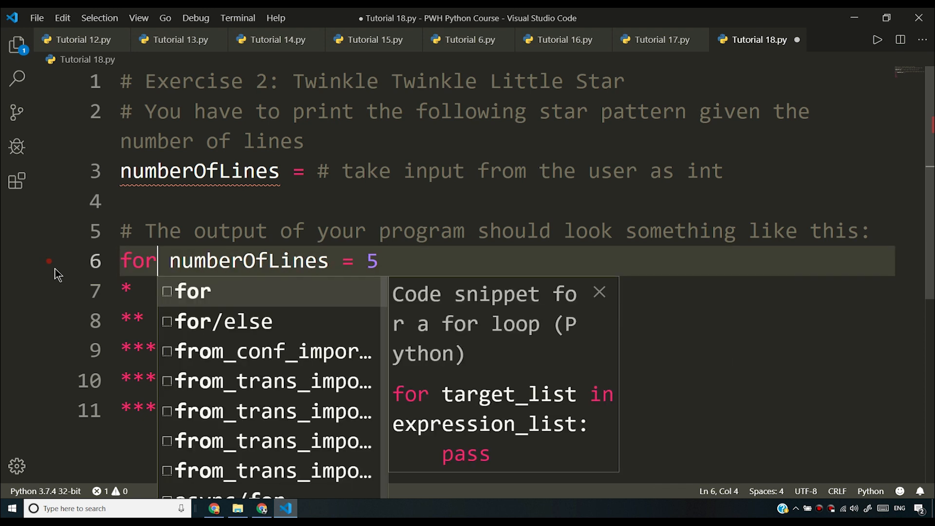
pyautogui.press('Escape')
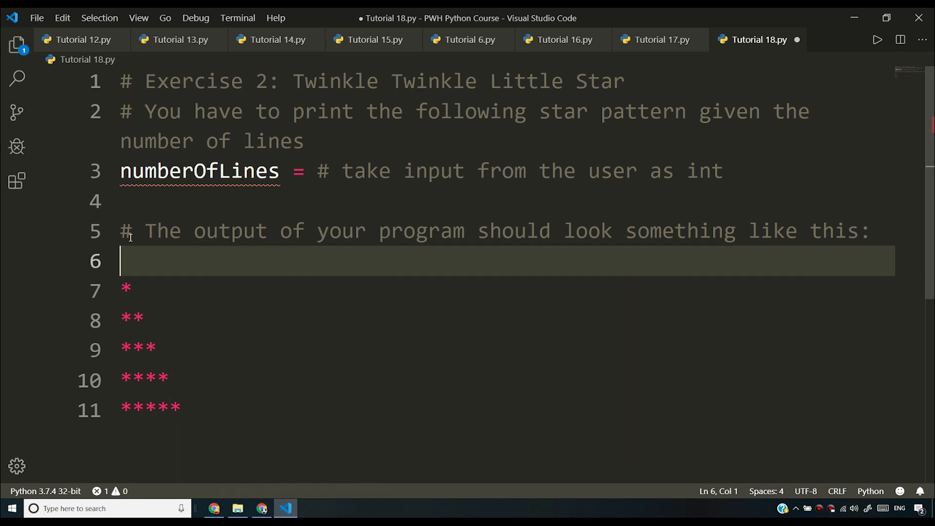
pyautogui.write('# for numberOfLines = 5, t')
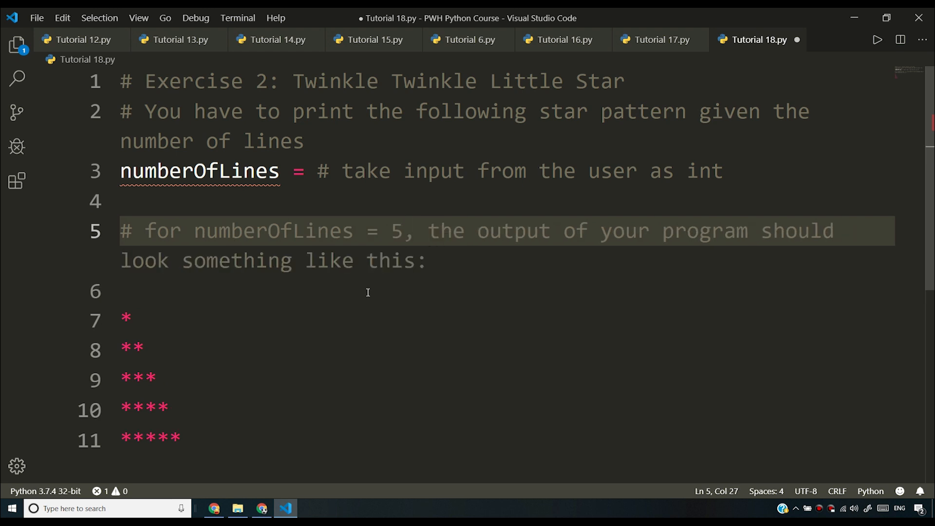
pyautogui.moveTo(752, 230)
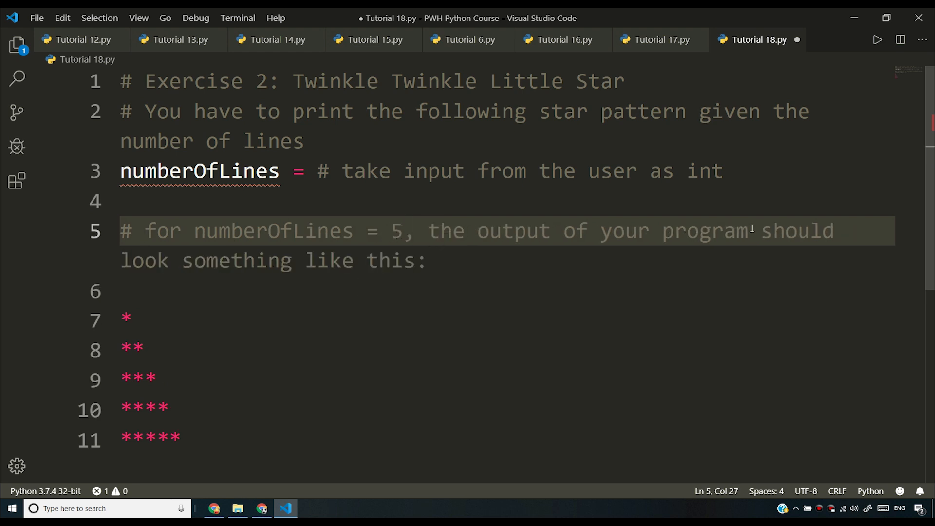
pyautogui.moveTo(155, 315)
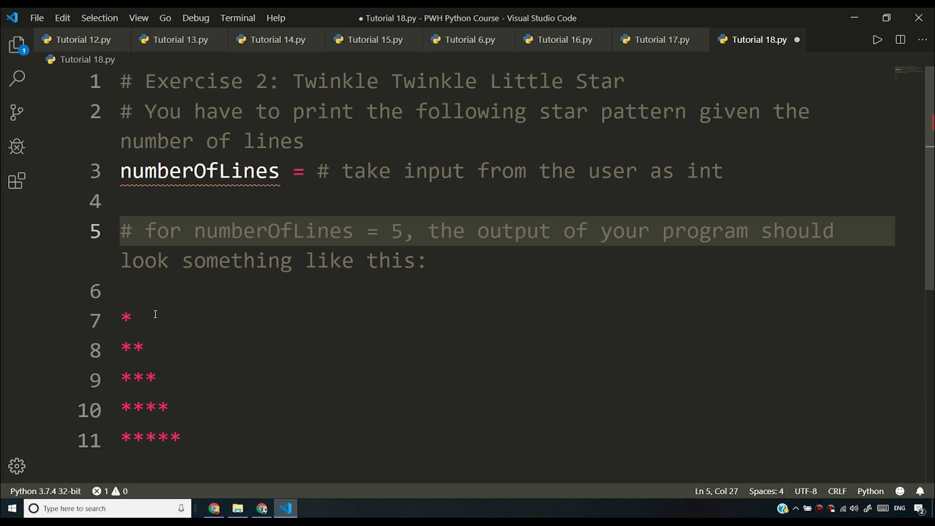
pyautogui.moveTo(145, 439)
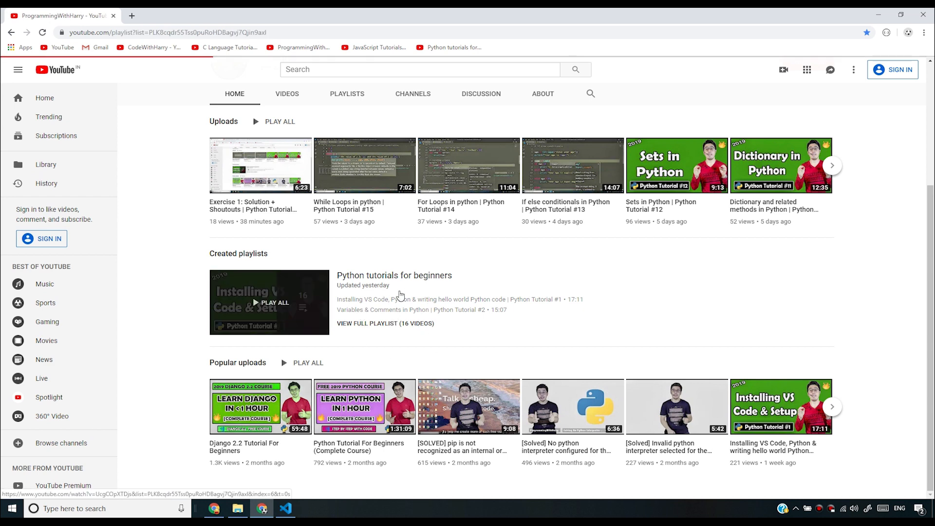
# - Open the 'Python tutorials for beginners' playlist on YouTube, briefly checking the editor
pyautogui.click(383, 324)
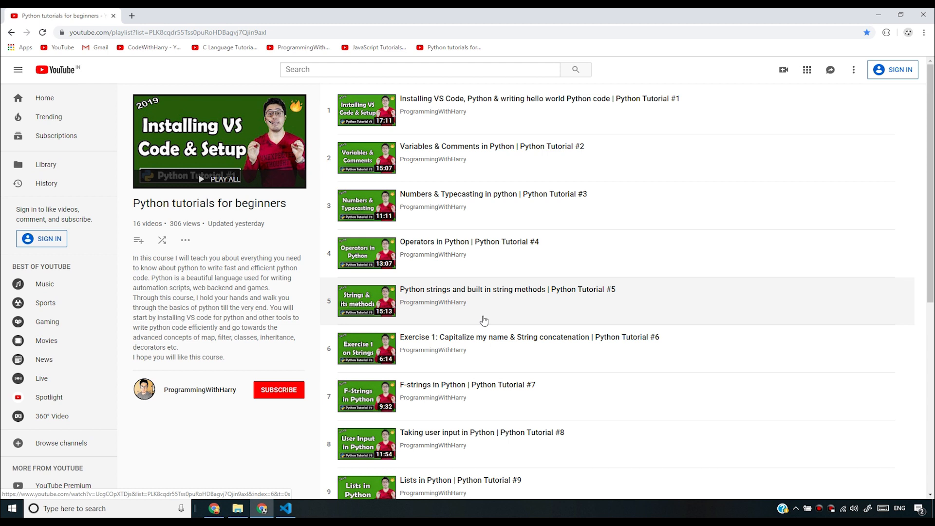
pyautogui.moveTo(415, 257)
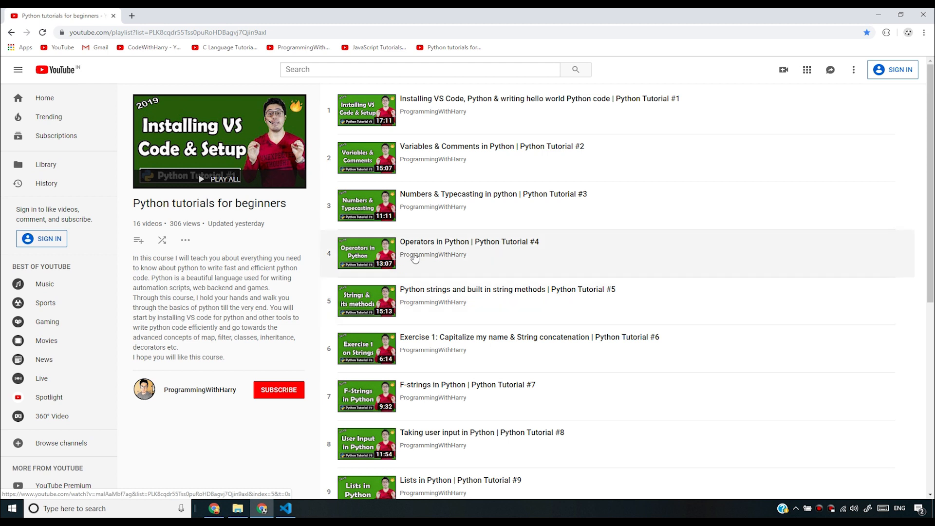
pyautogui.moveTo(427, 393)
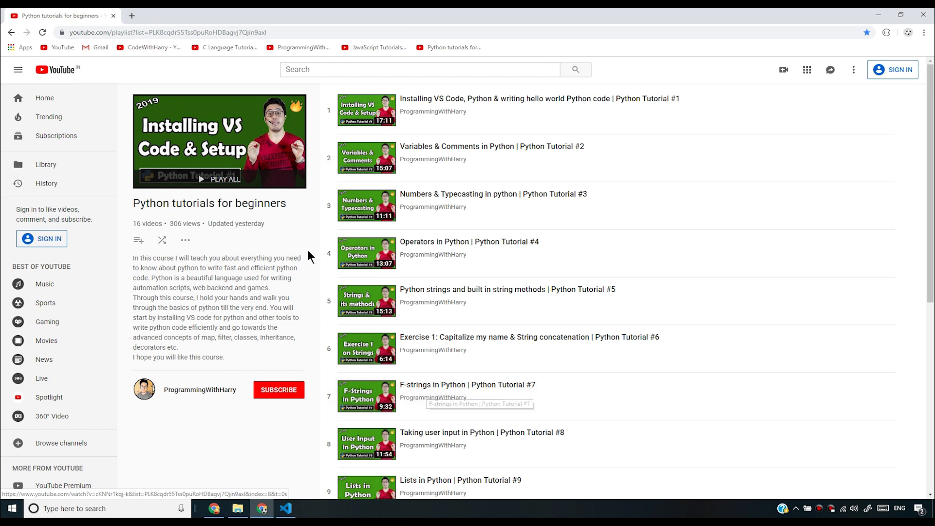
pyautogui.moveTo(462, 230)
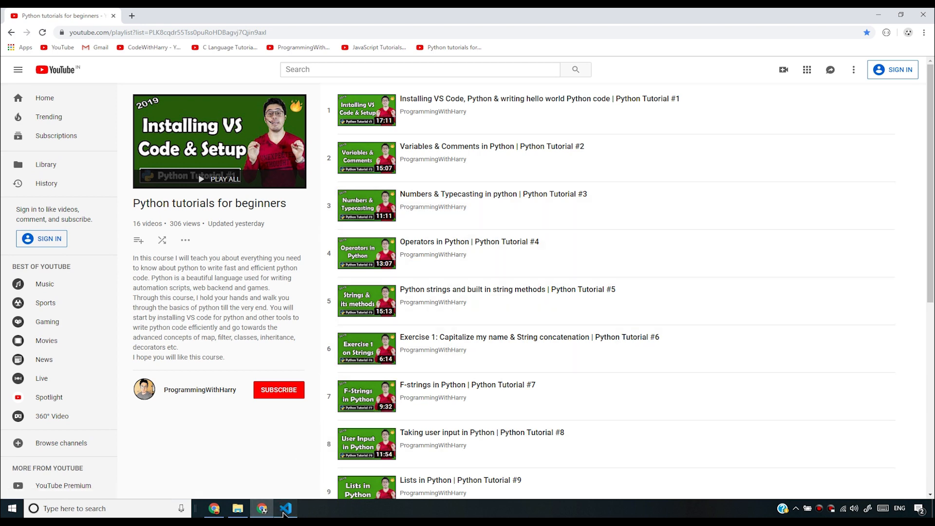
pyautogui.click(286, 508)
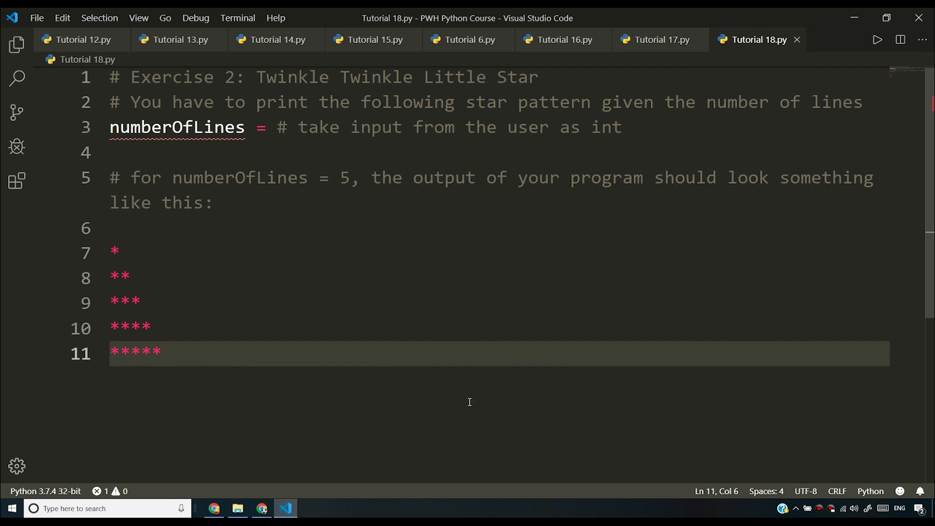
pyautogui.click(262, 509)
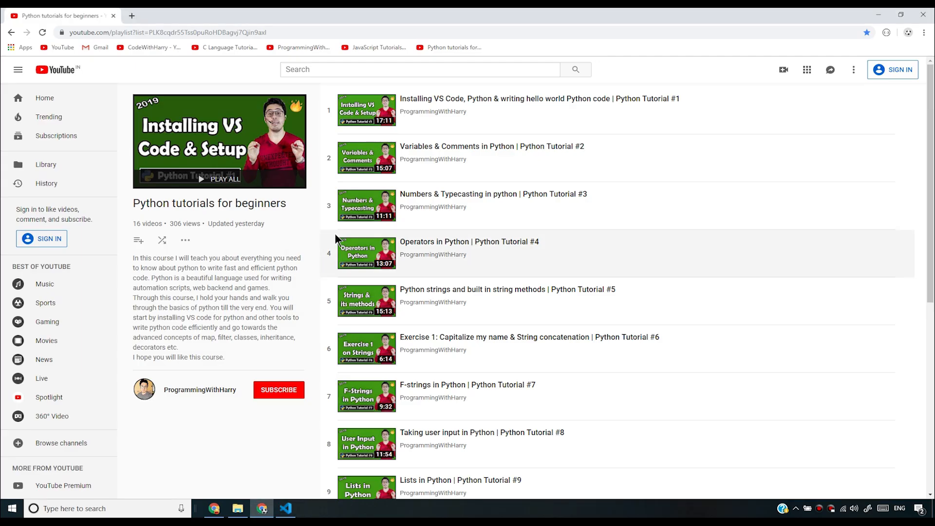
pyautogui.moveTo(558, 242)
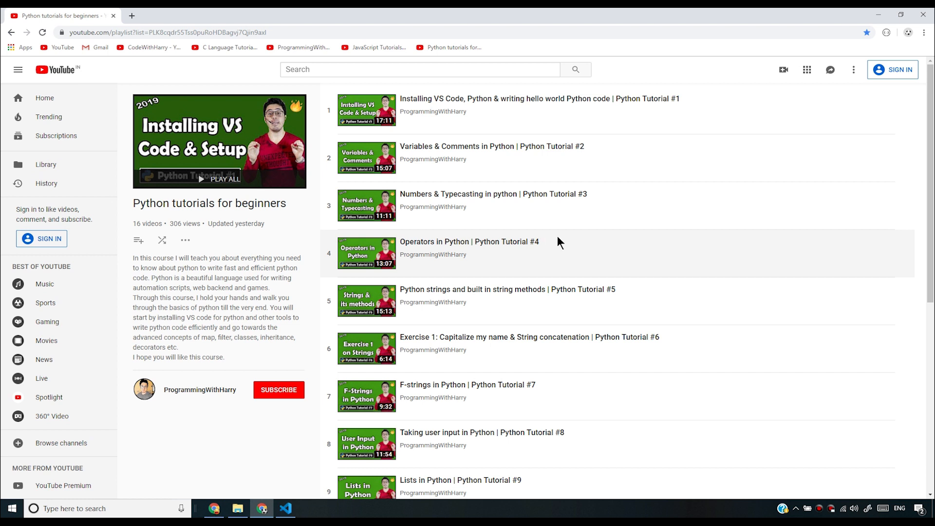
pyautogui.moveTo(426, 326)
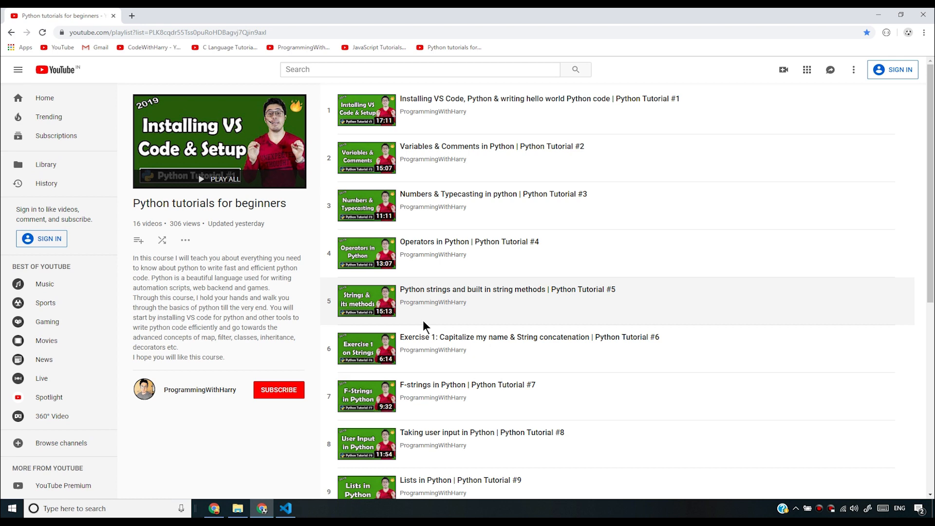
pyautogui.moveTo(420, 391)
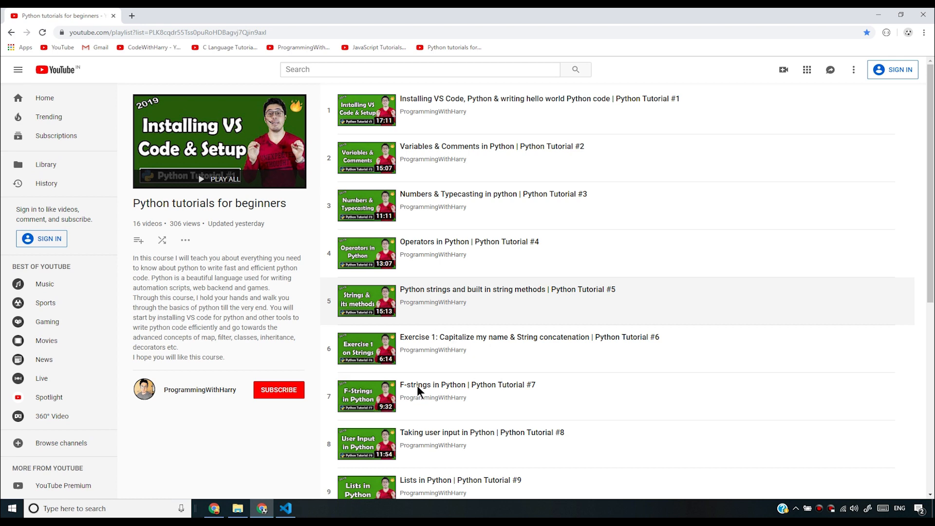
pyautogui.click(285, 509)
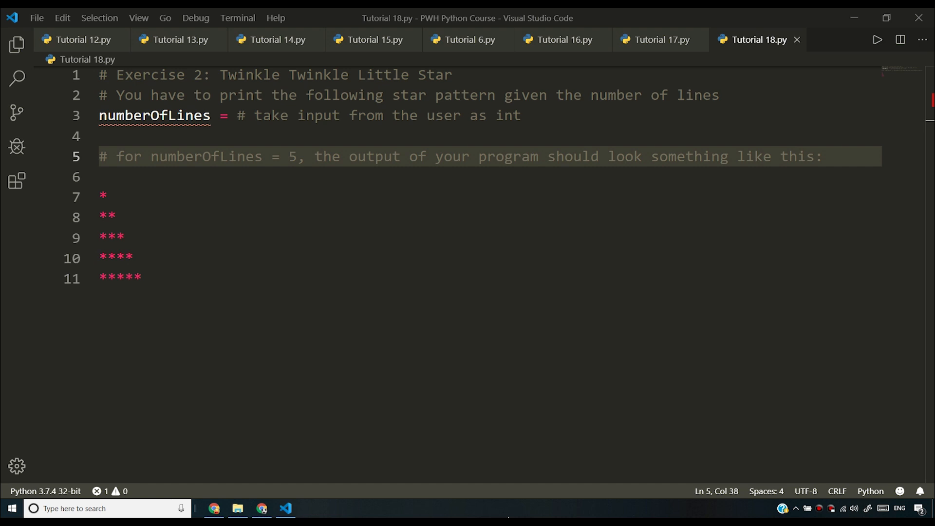
pyautogui.moveTo(534, 245)
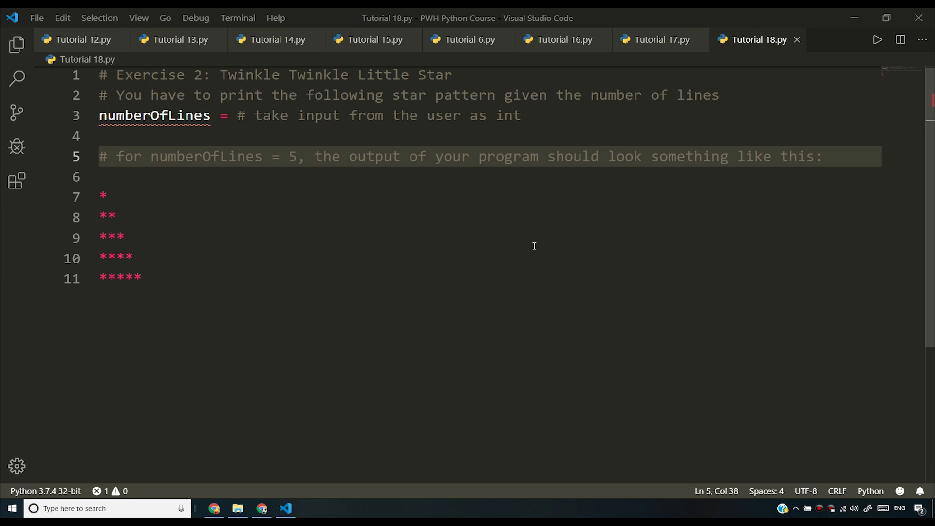